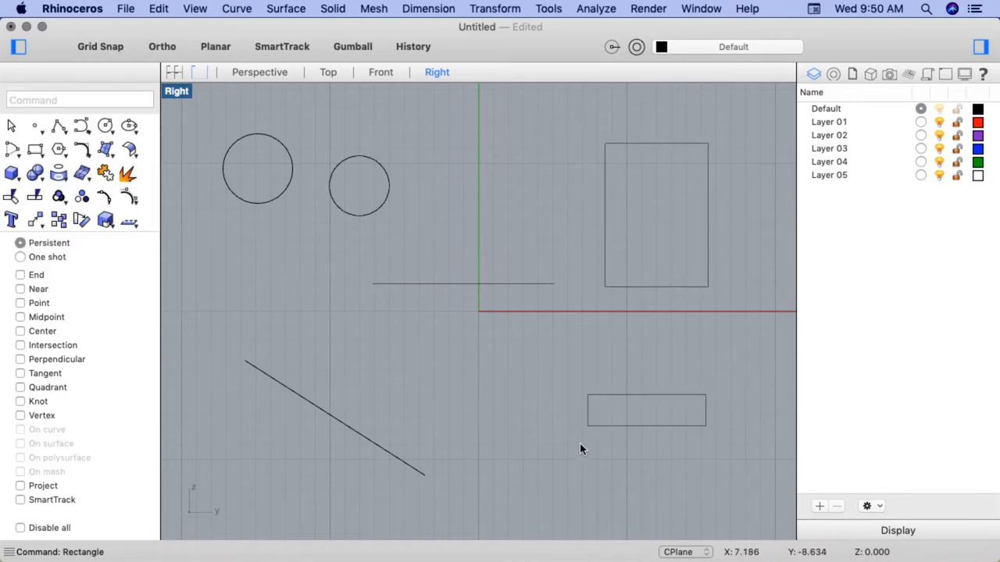
mouse_move(575, 461)
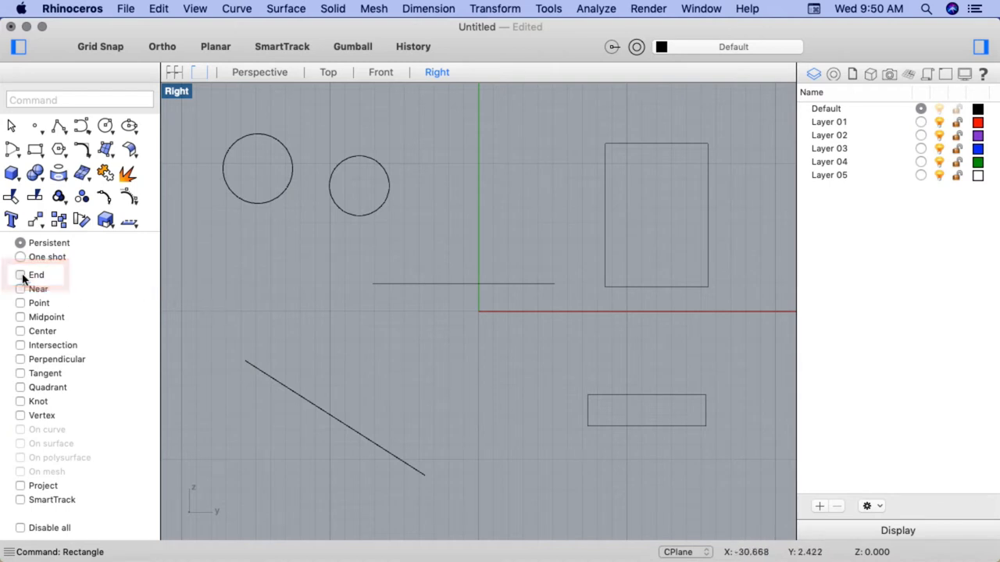
- Check the End object snap in the Osnap panel
left_click(20, 274)
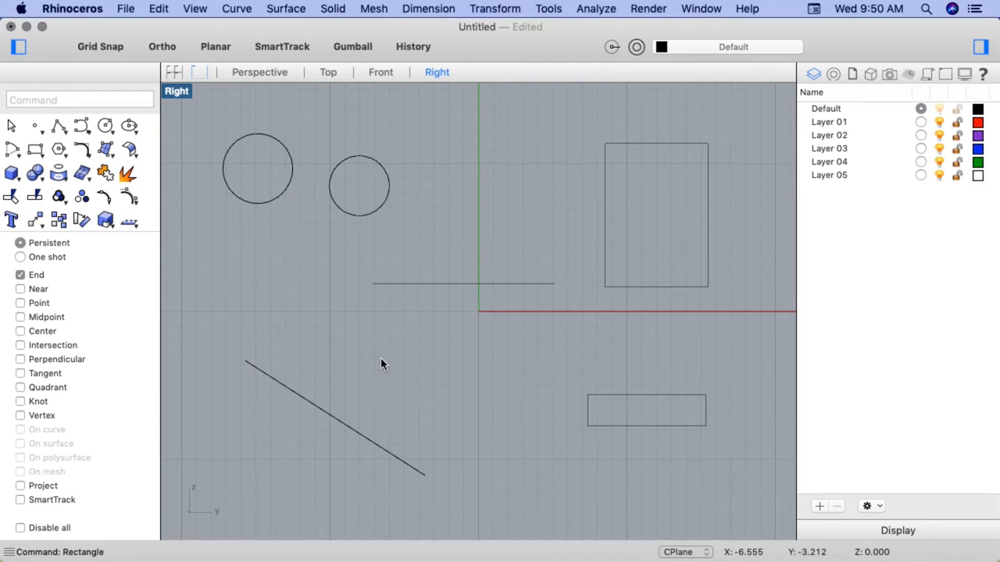
- Move the small rectangle's corner to the diagonal line's lower endpoint, then enable Near snap
type("Move")
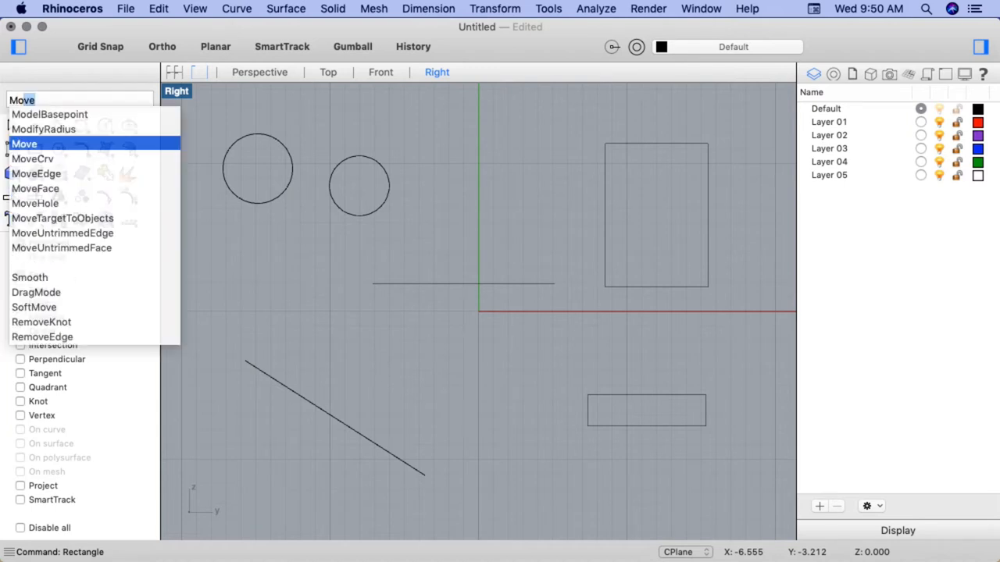
left_click(25, 144)
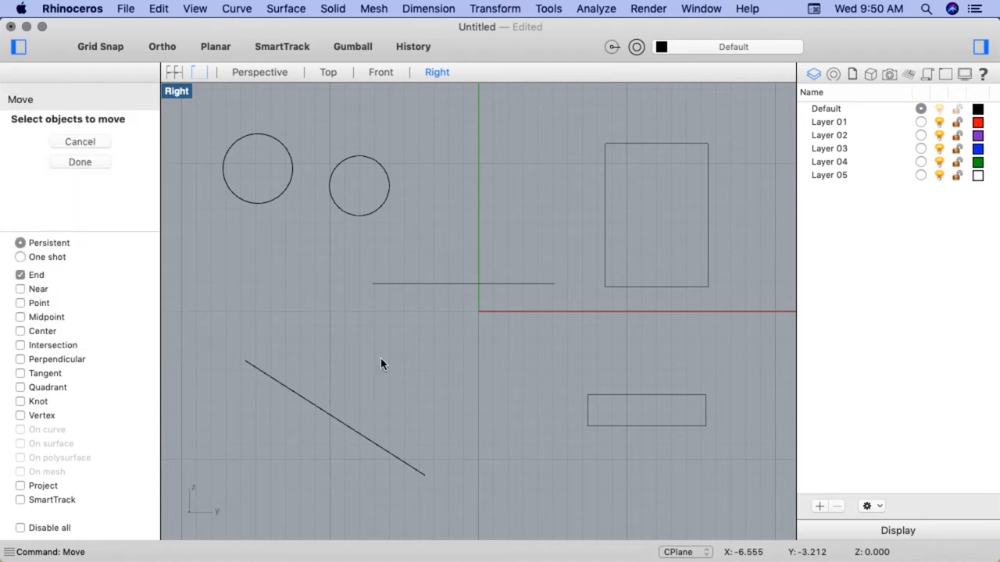
mouse_move(602, 397)
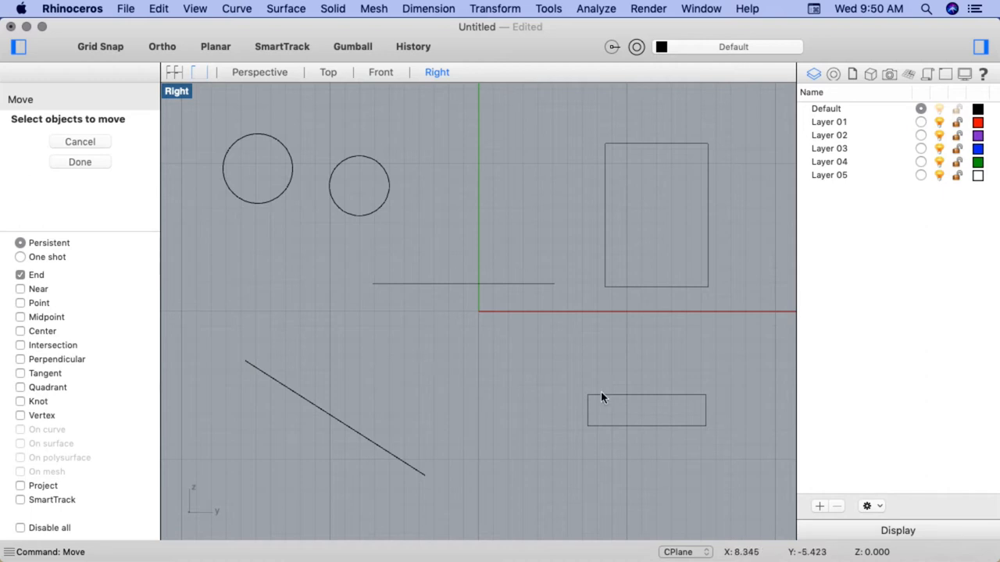
left_click(646, 411)
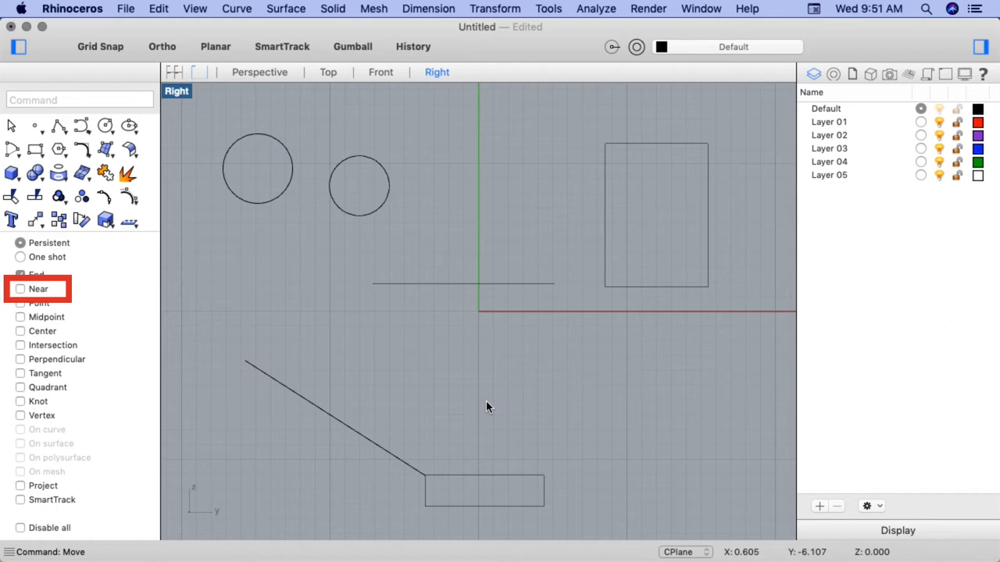
left_click(20, 275)
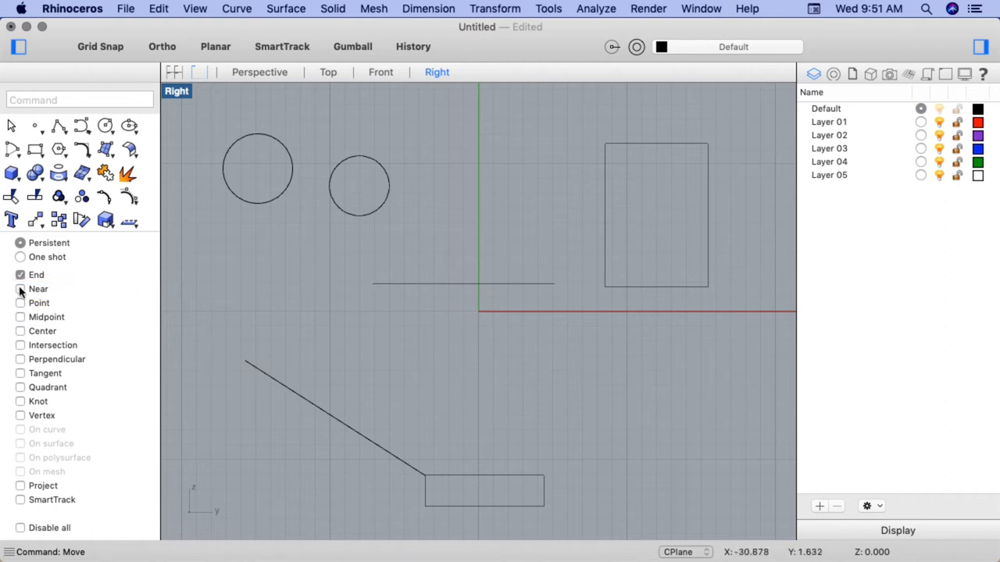
left_click(21, 289)
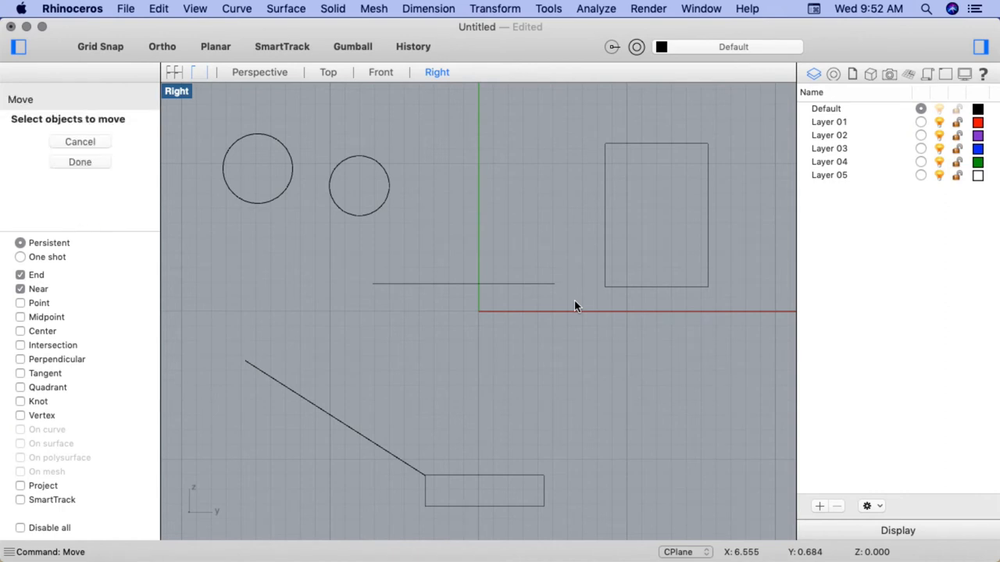
- Move the tall rectangle from a Near point on its left edge onto the vertical axis
left_click(655, 215)
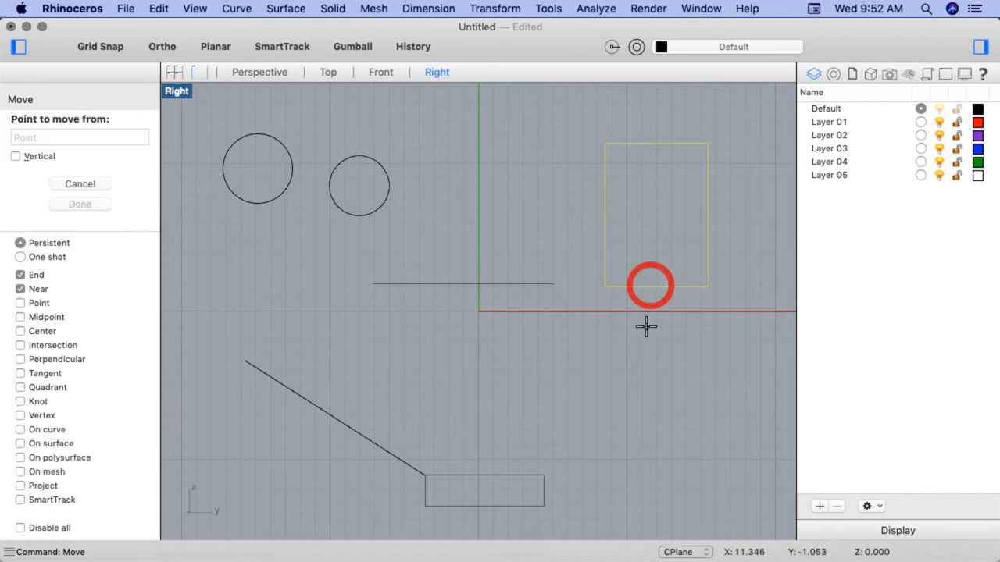
mouse_move(650, 299)
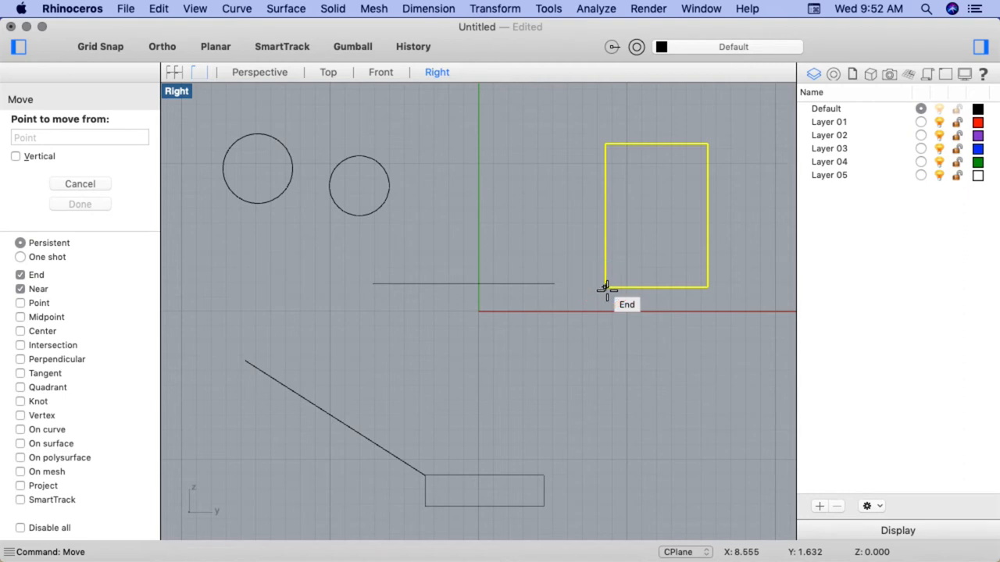
mouse_move(605, 249)
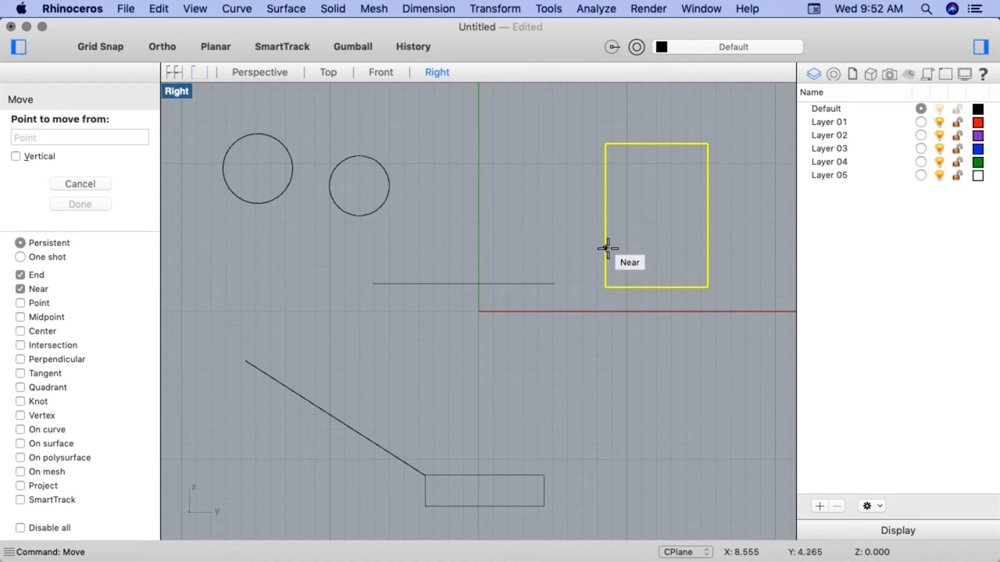
left_click(607, 248)
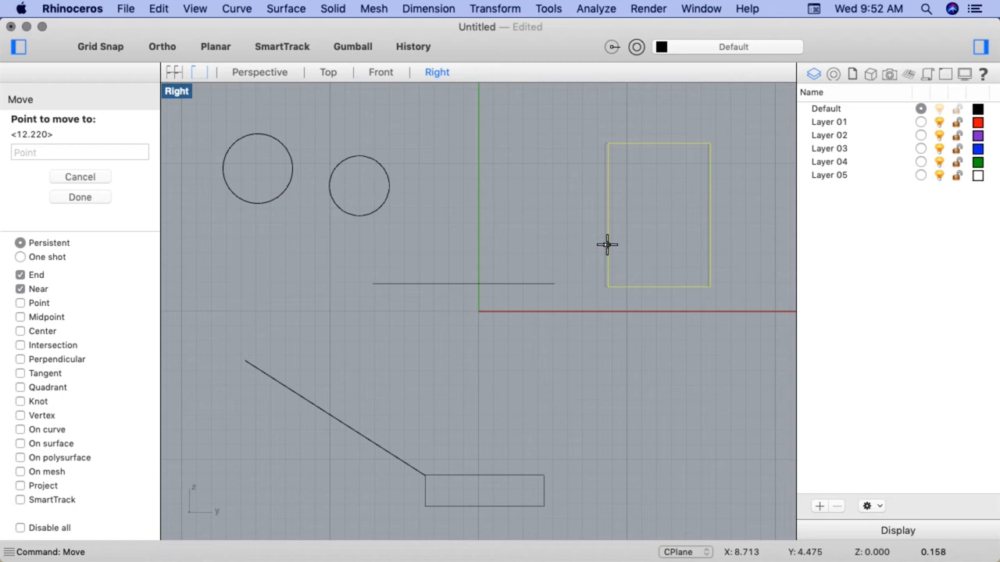
left_click_drag(606, 244, 519, 260)
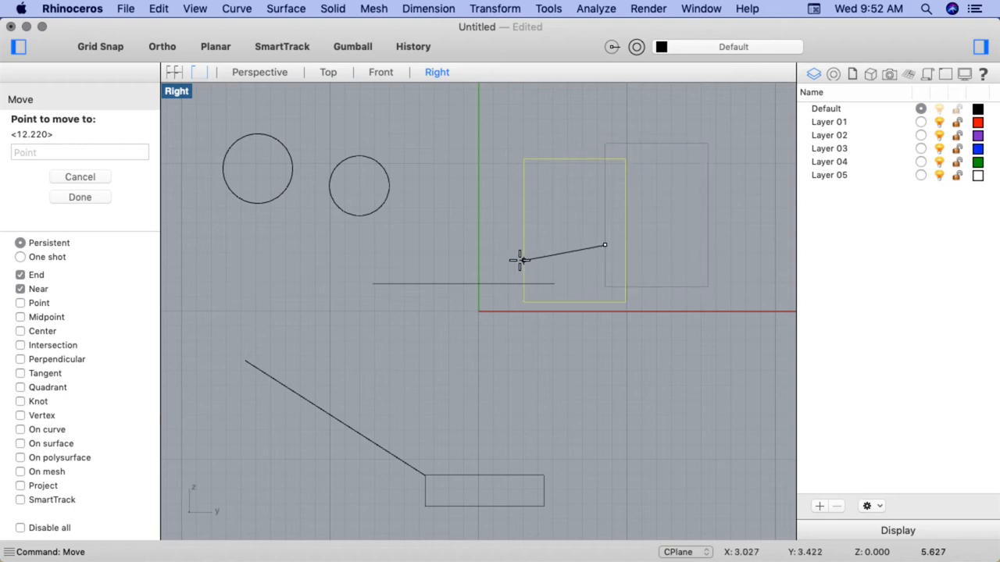
mouse_move(483, 277)
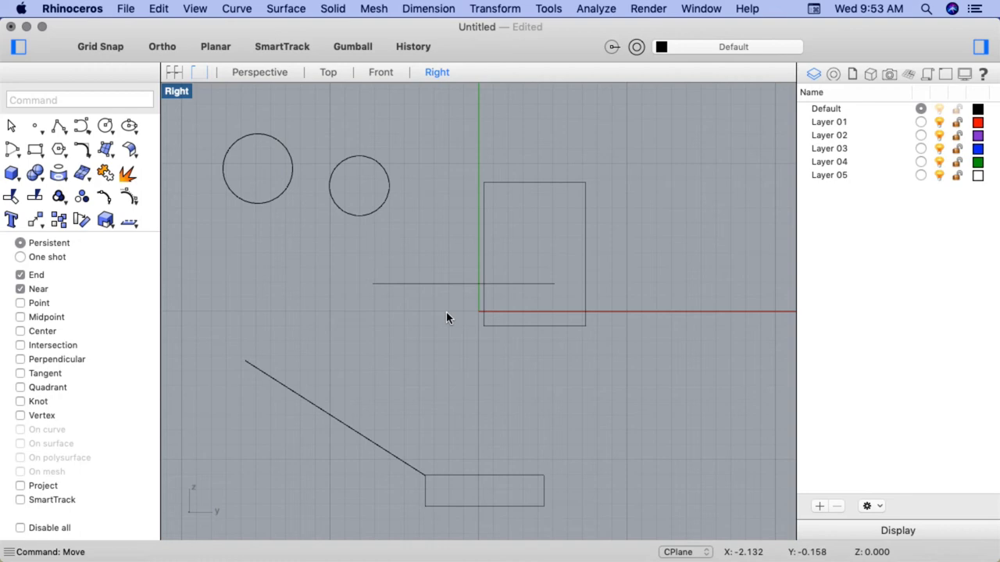
left_click(388, 189)
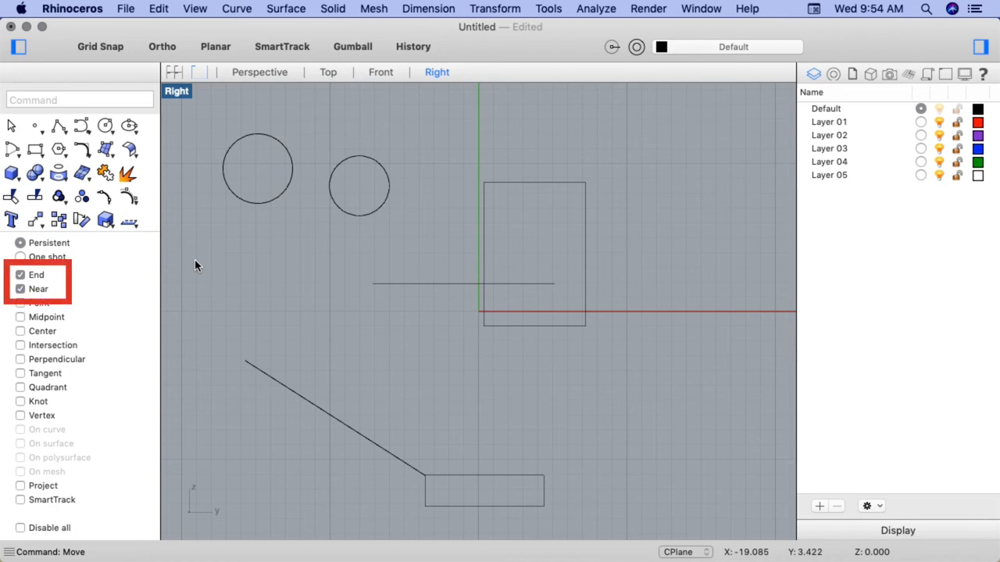
- Turn off End and Near osnaps and turn on Quadrant snap
left_click(19, 275)
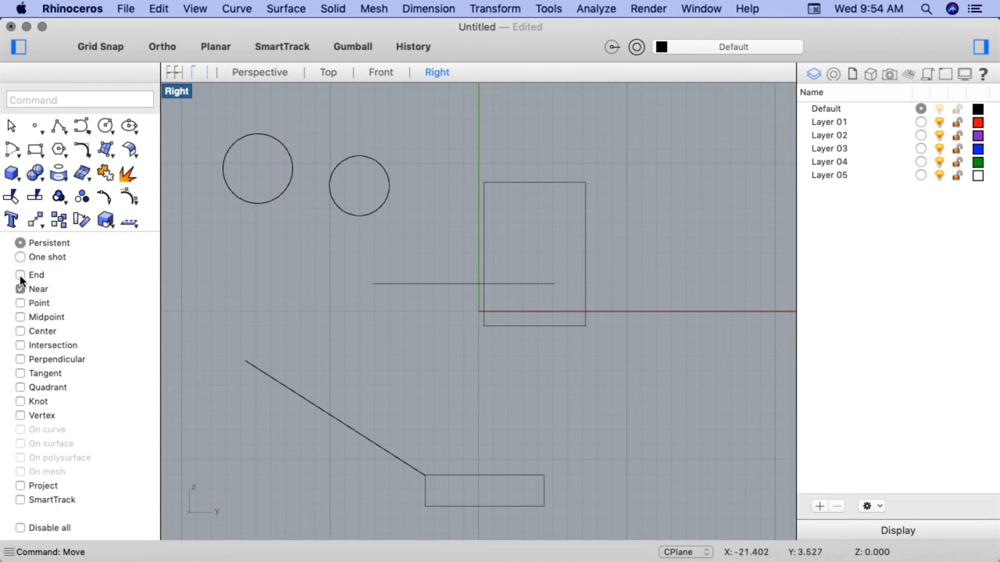
left_click(21, 274)
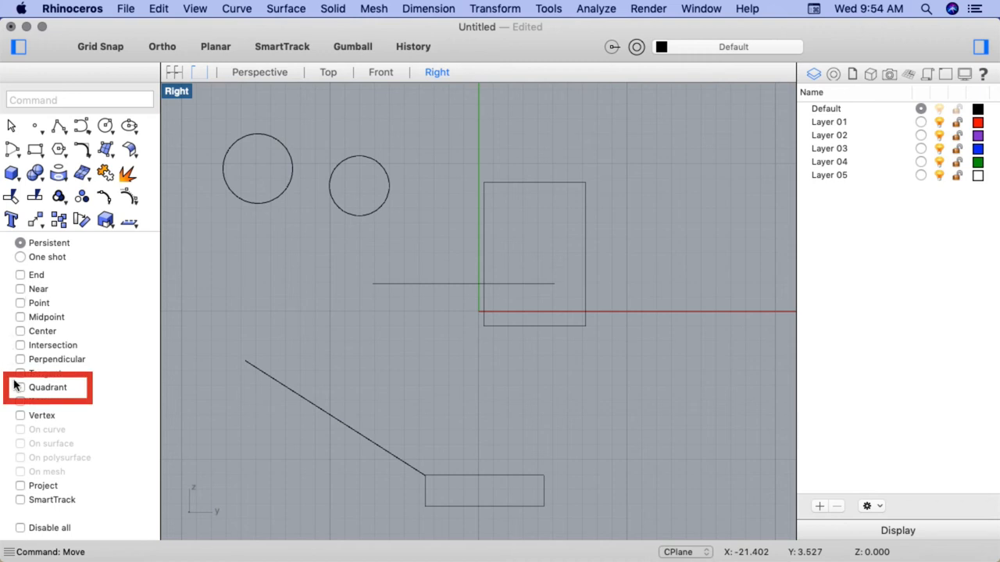
left_click(20, 388)
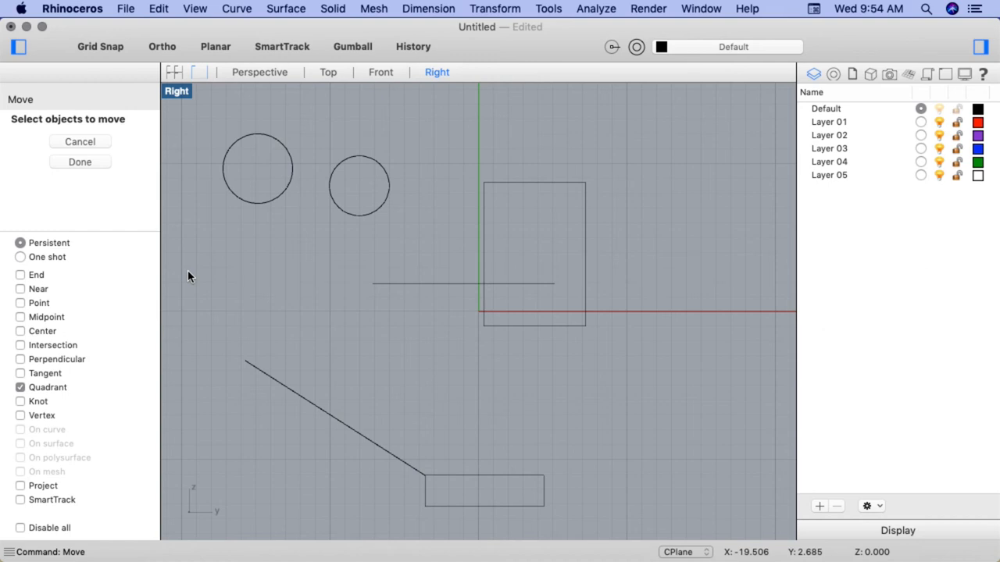
- Select the smaller circle and set its left quadrant point as the move base point
left_click(360, 186)
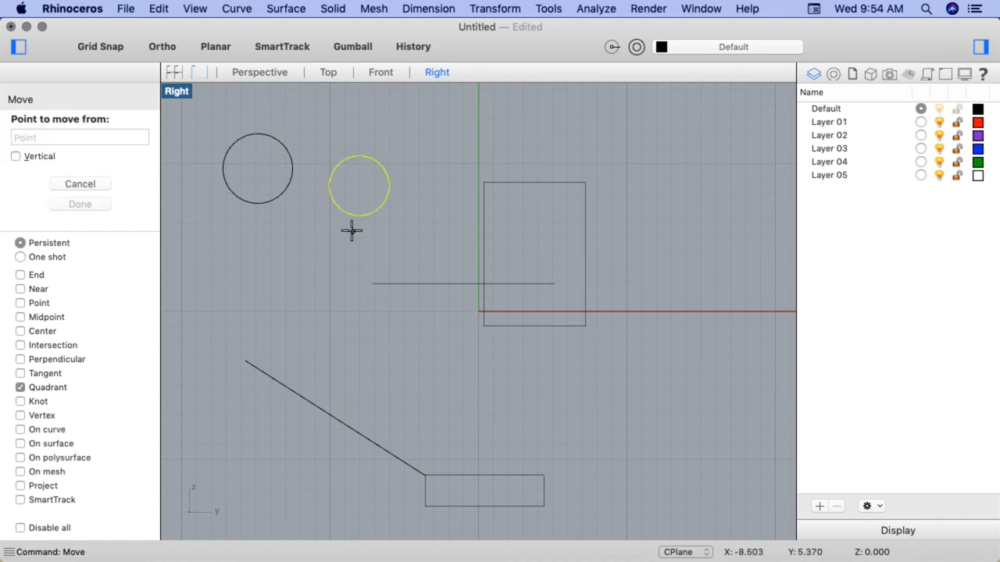
mouse_move(367, 109)
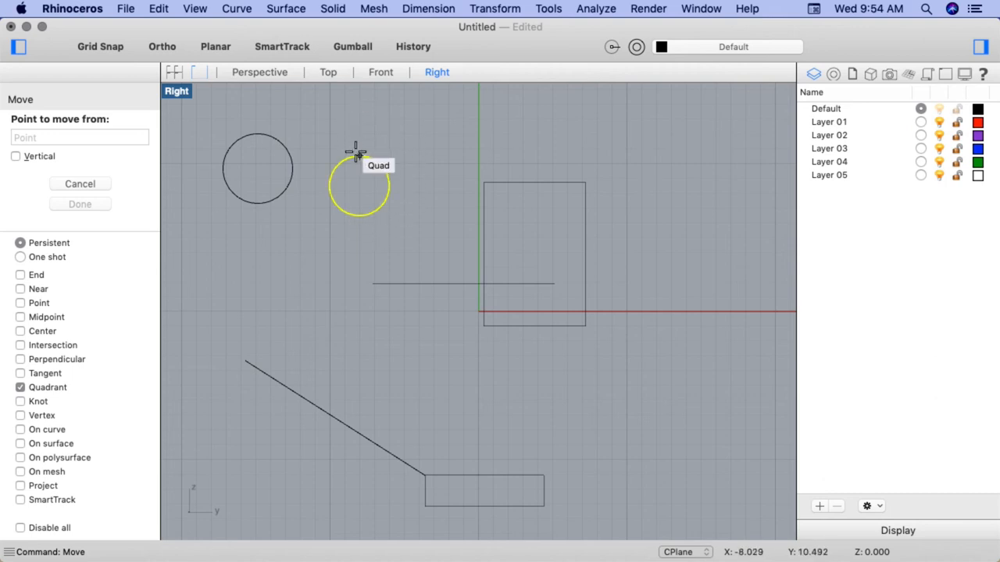
mouse_move(388, 186)
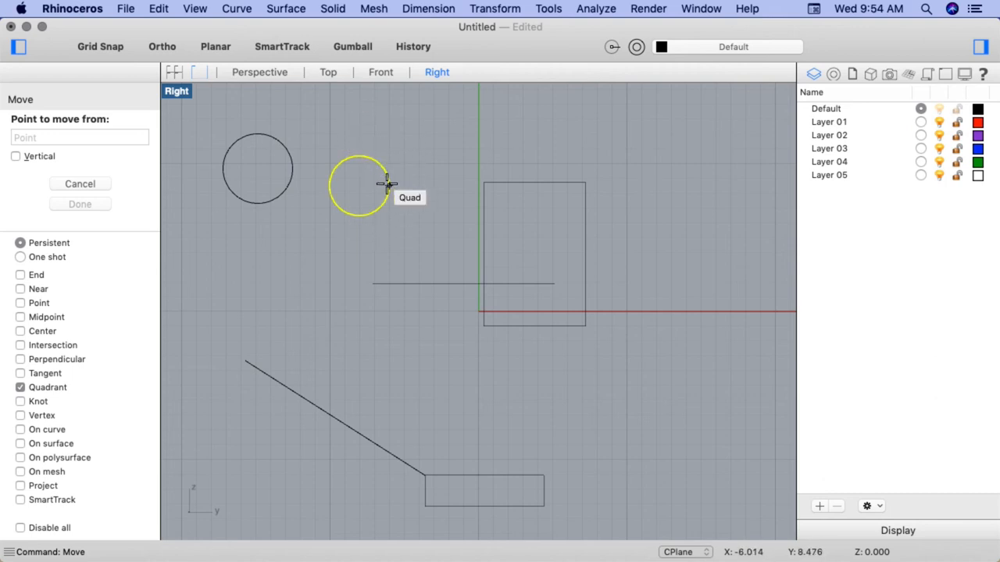
mouse_move(350, 215)
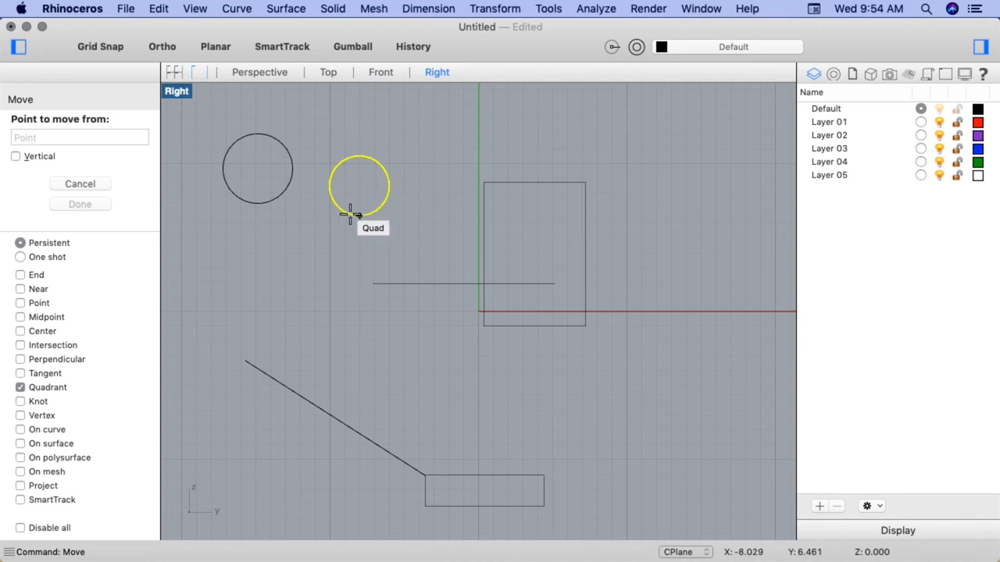
mouse_move(324, 192)
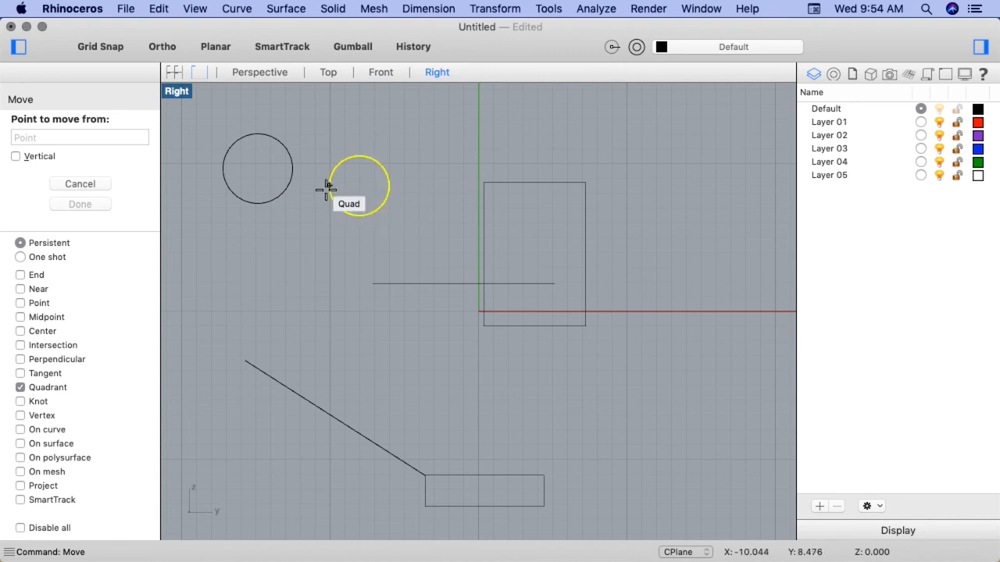
left_click(326, 188)
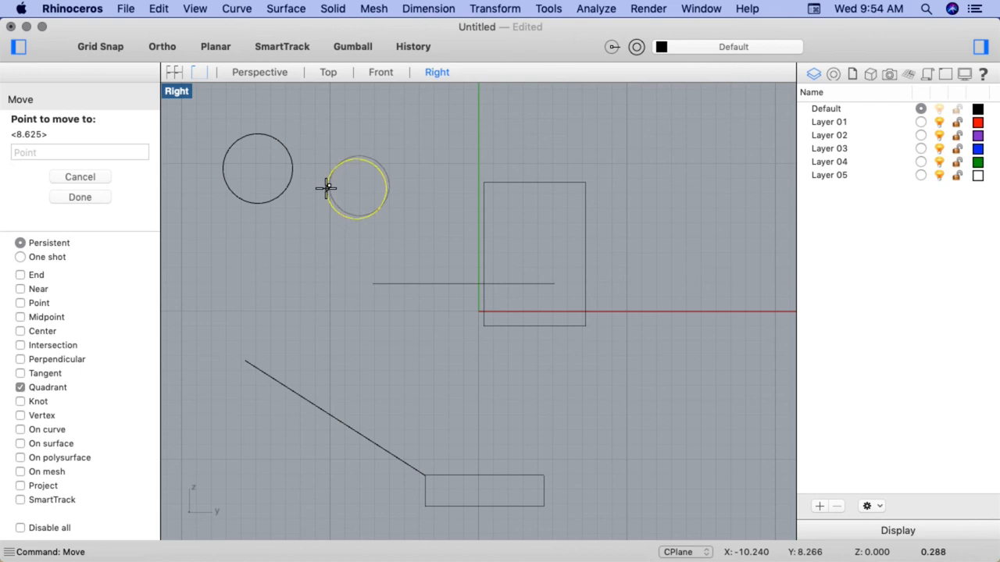